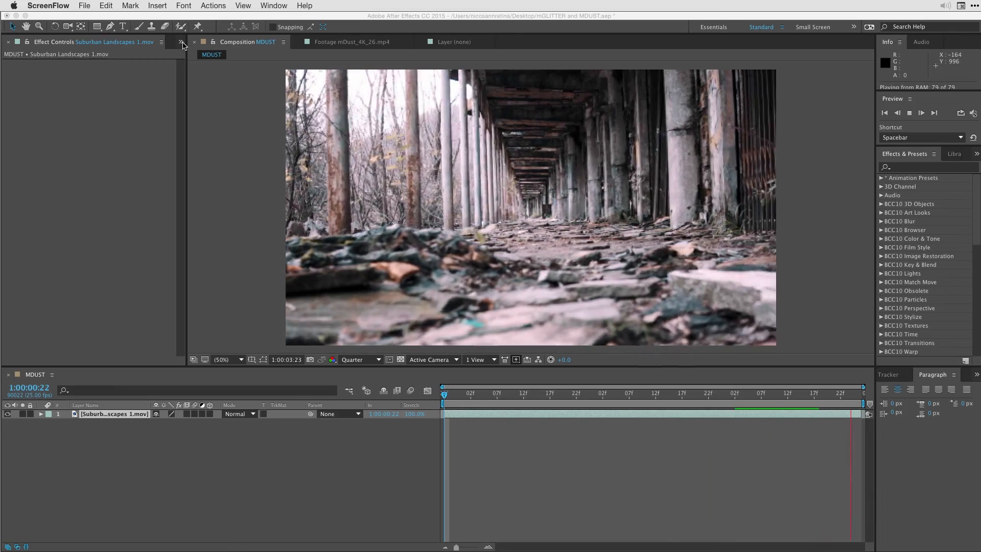
Switch the Effect Controls panel area over to the Project panel
left_click(180, 42)
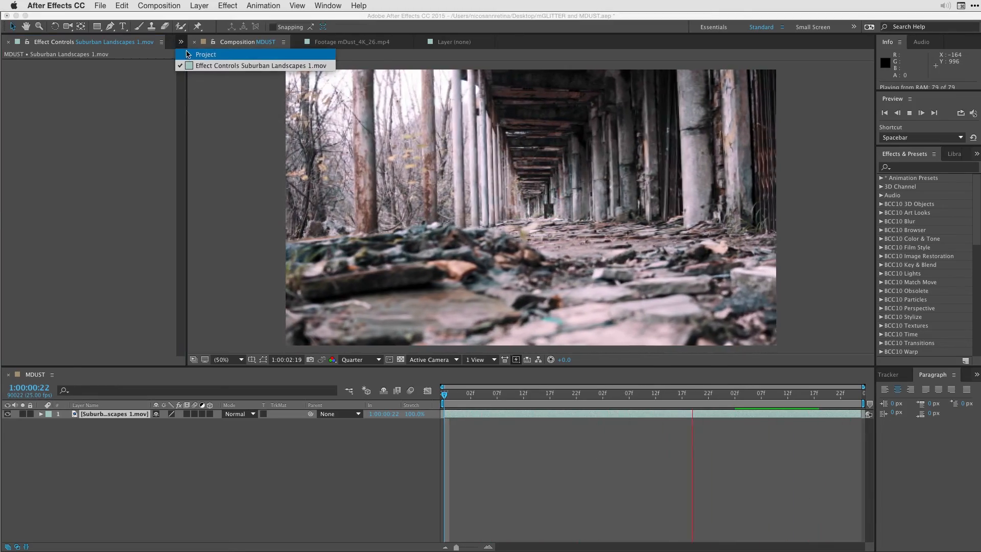
left_click(205, 54)
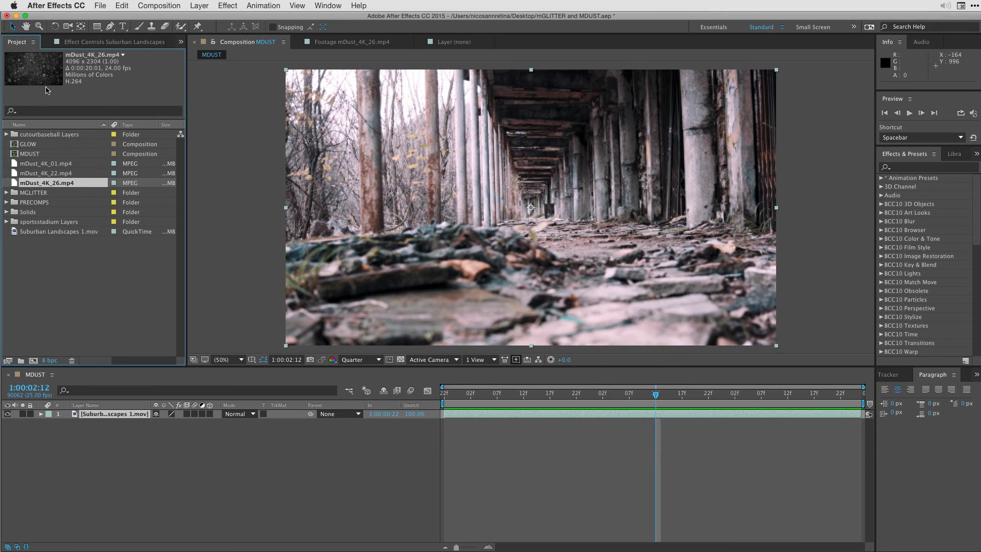
mouse_move(12, 185)
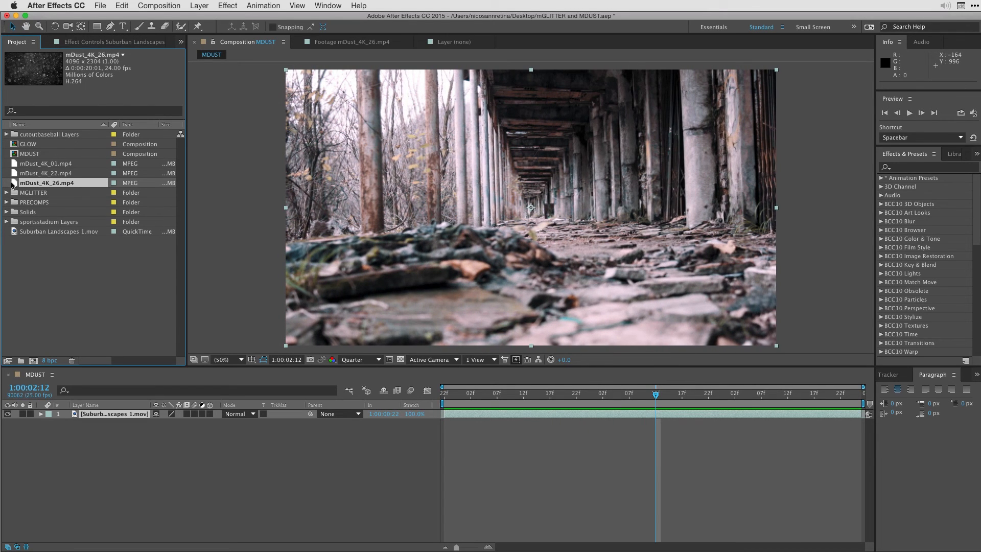
Preview the mDust_4K_01, mDust_4K_22 and mDust_4K_26 clips, then return to the MDUST comp
double_click(37, 163)
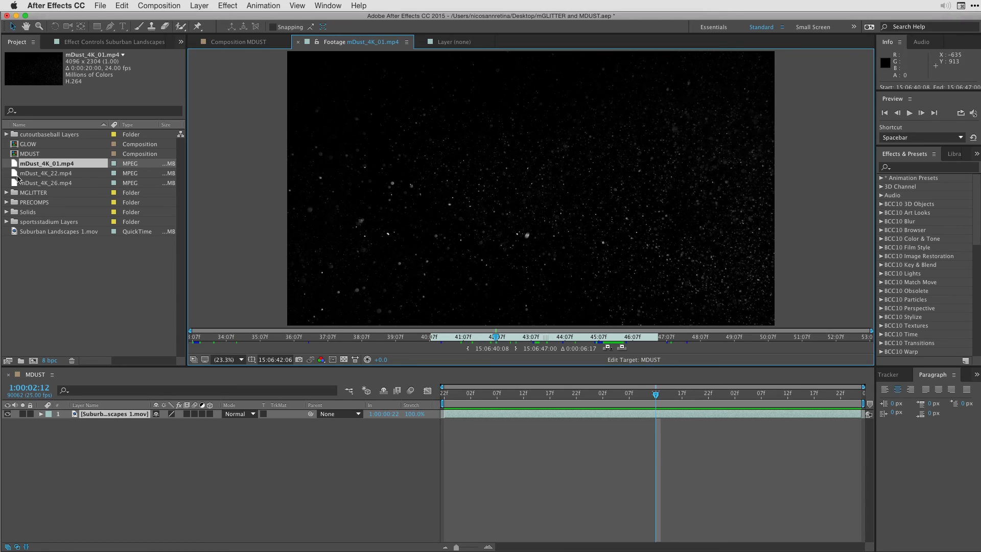
left_click(46, 173)
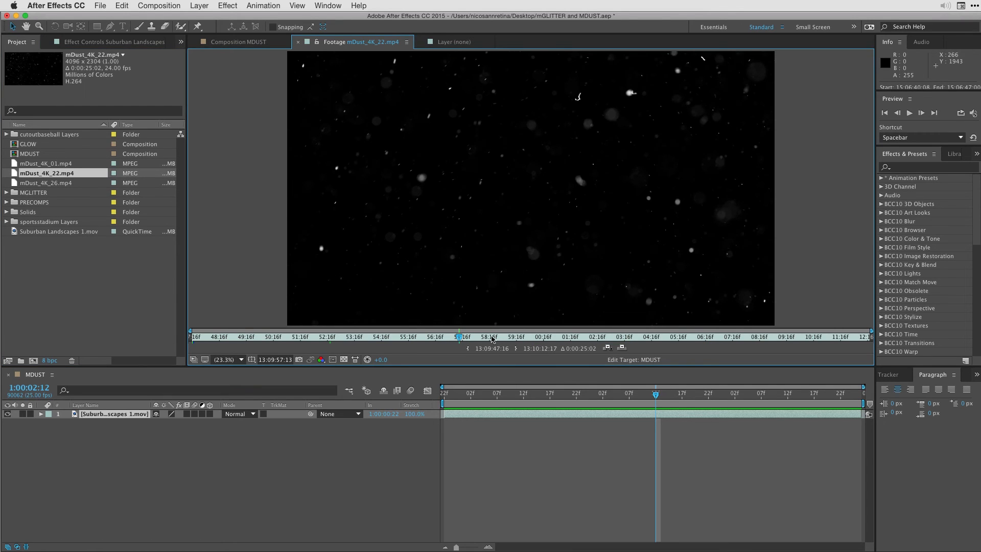
left_click(544, 336)
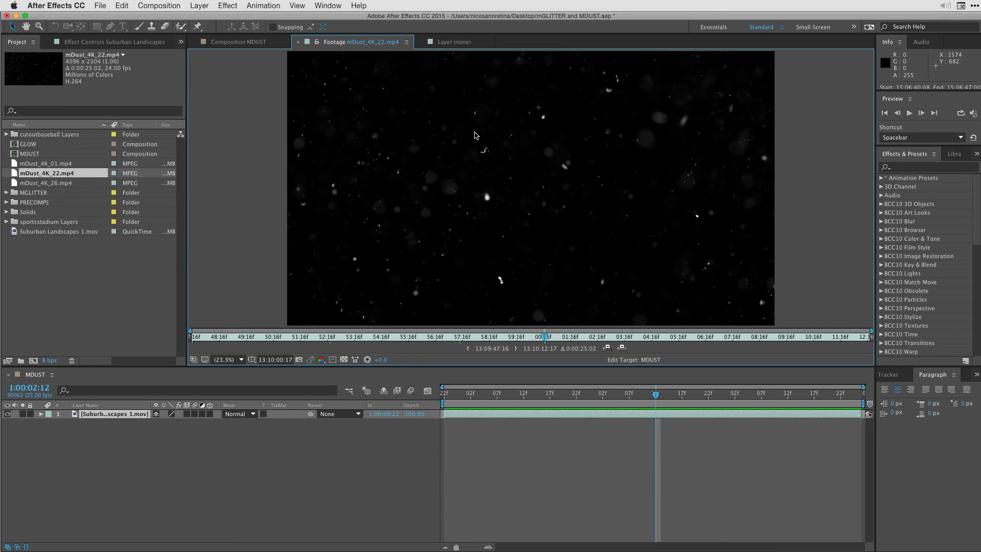
mouse_move(322, 176)
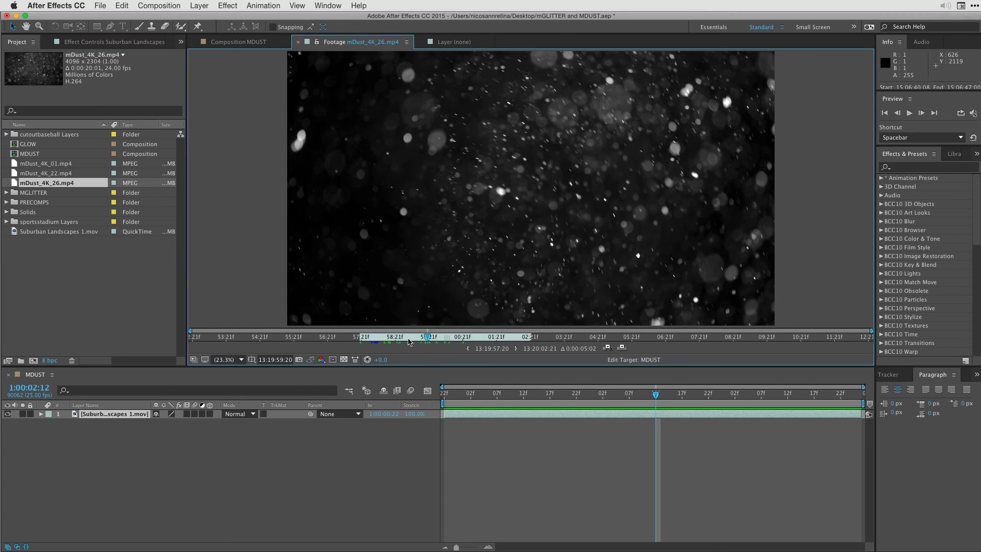
left_click(446, 336)
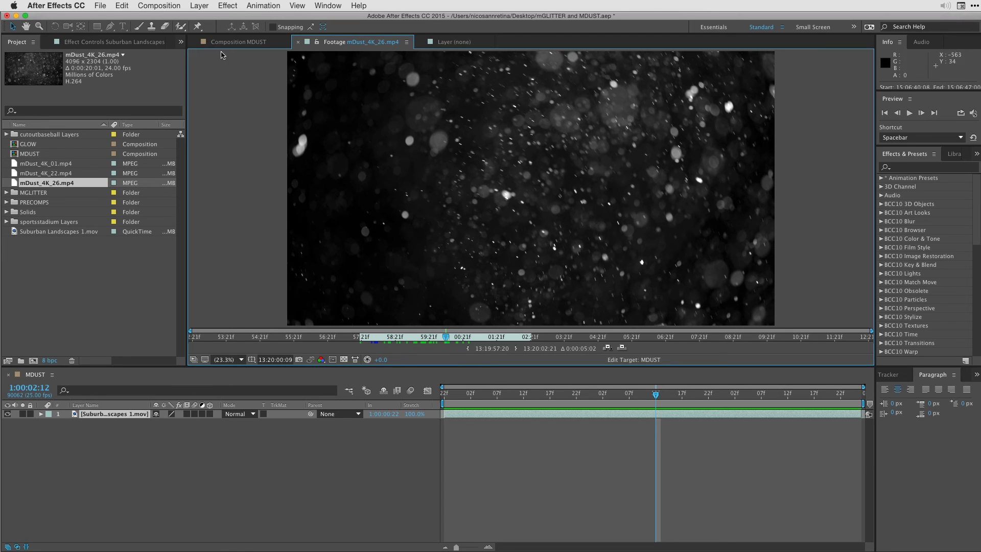
left_click(244, 42)
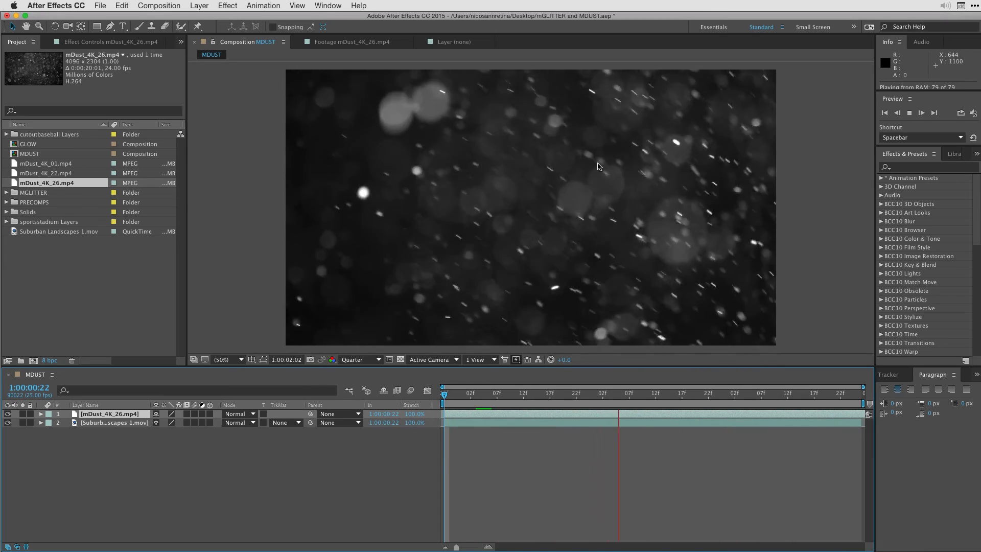
Set the mDust_4K_26 layer's blending mode to Screen
left_click(236, 414)
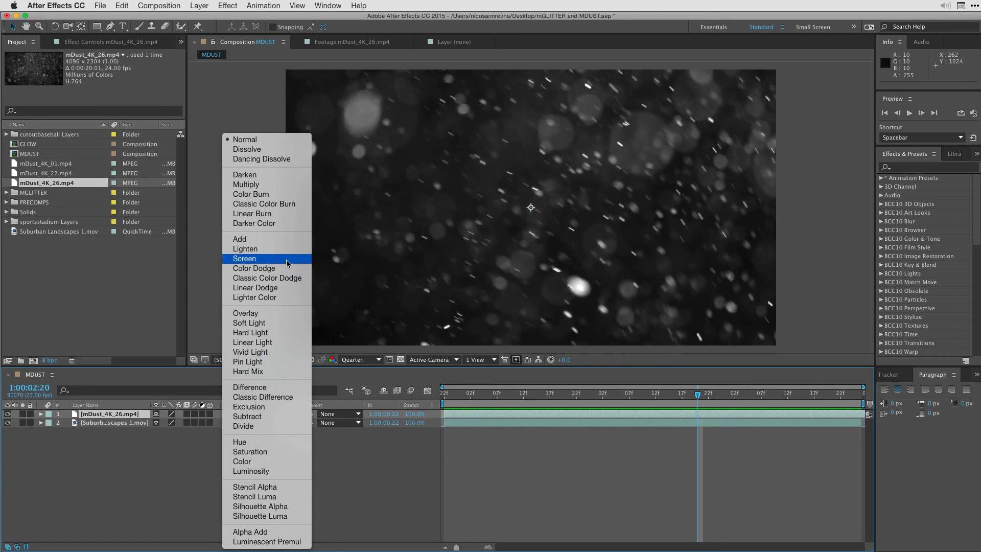
left_click(244, 259)
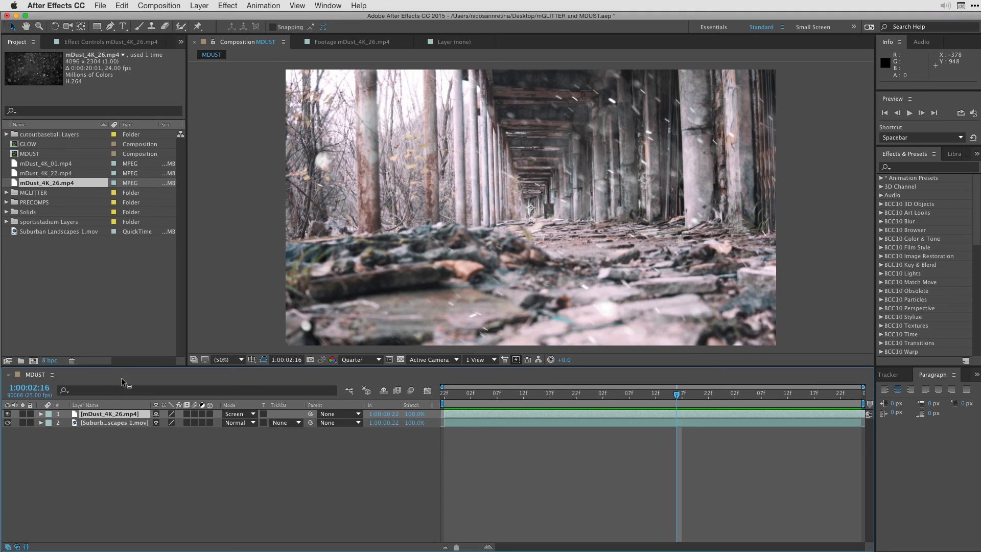
mouse_move(64, 72)
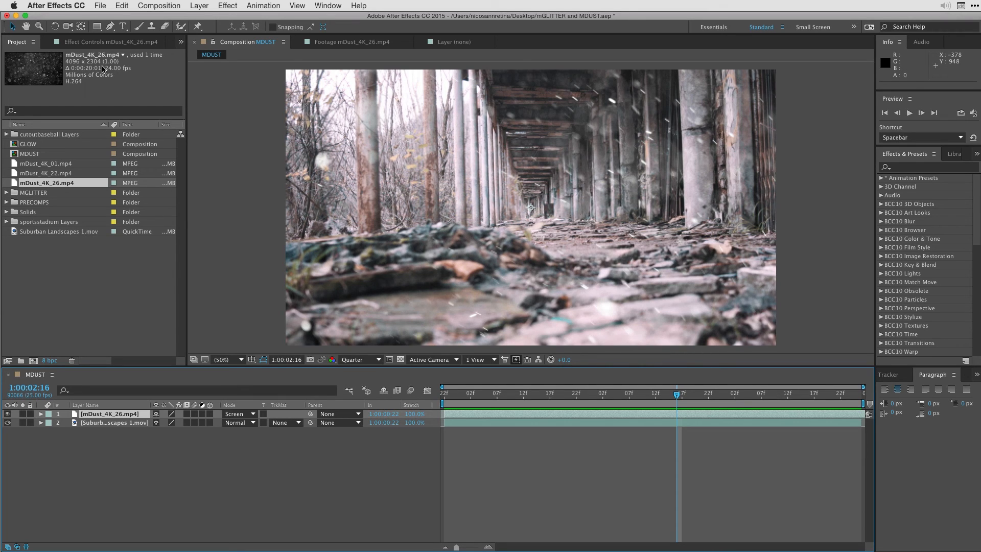
Scale the mDust_4K_26 layer to 108% and rotate it 7°
left_click(38, 414)
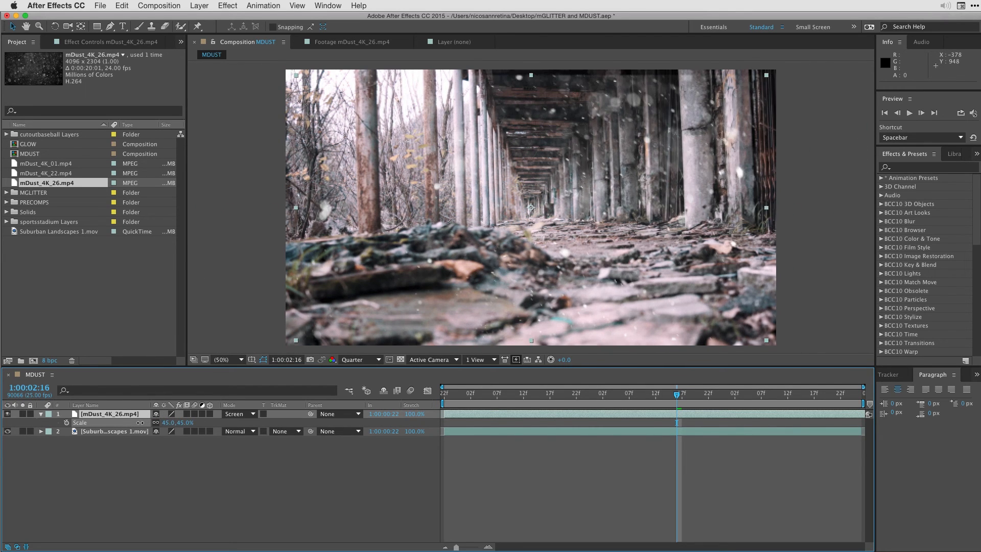
left_click_drag(181, 422, 185, 423)
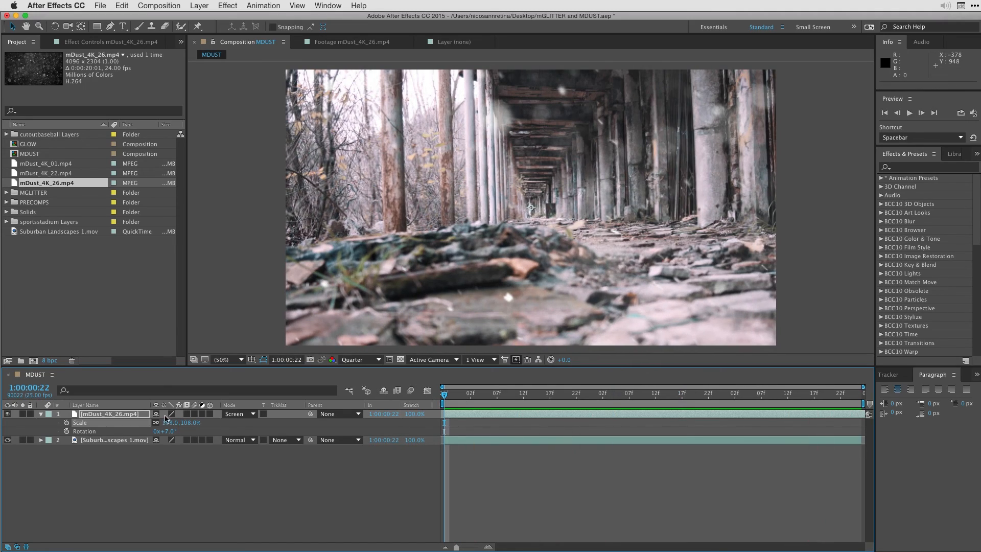
left_click(41, 414)
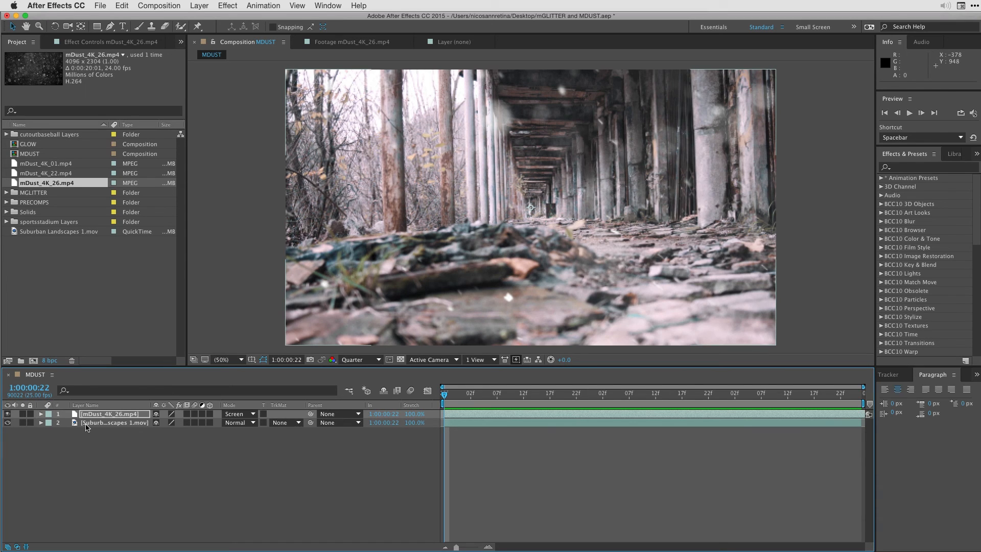
Run Track Camera on the Suburban Landscapes 1.mov layer until the solve finishes
left_click(111, 422)
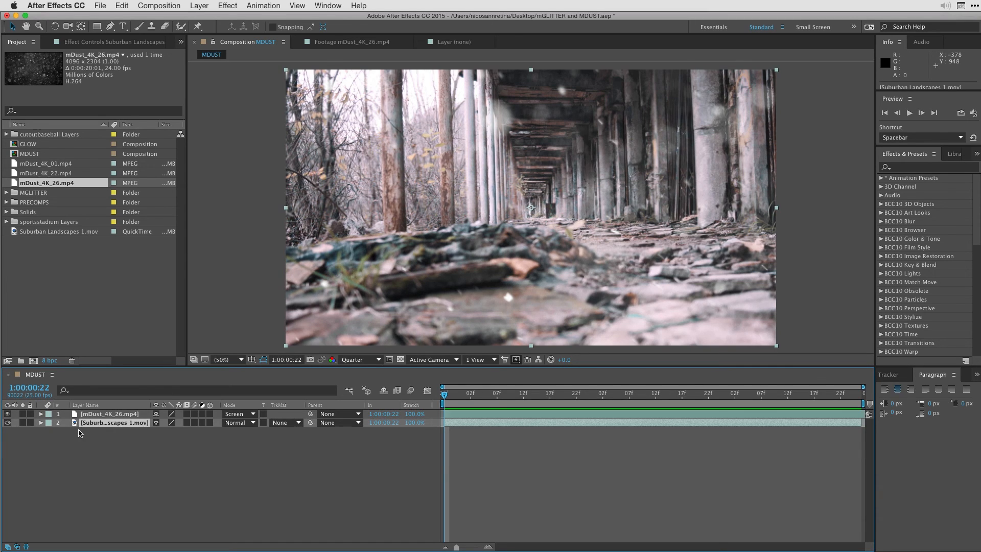
mouse_move(248, 100)
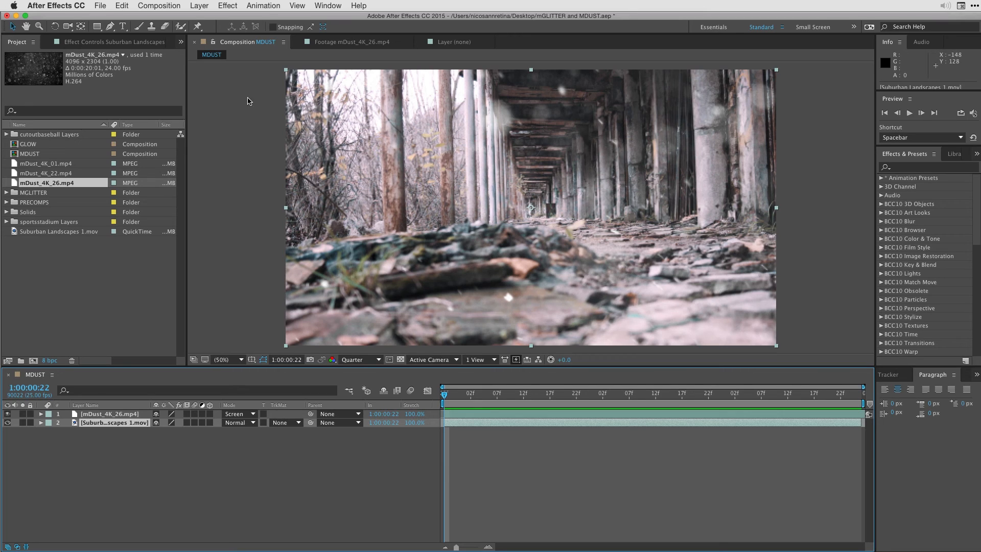
left_click(263, 5)
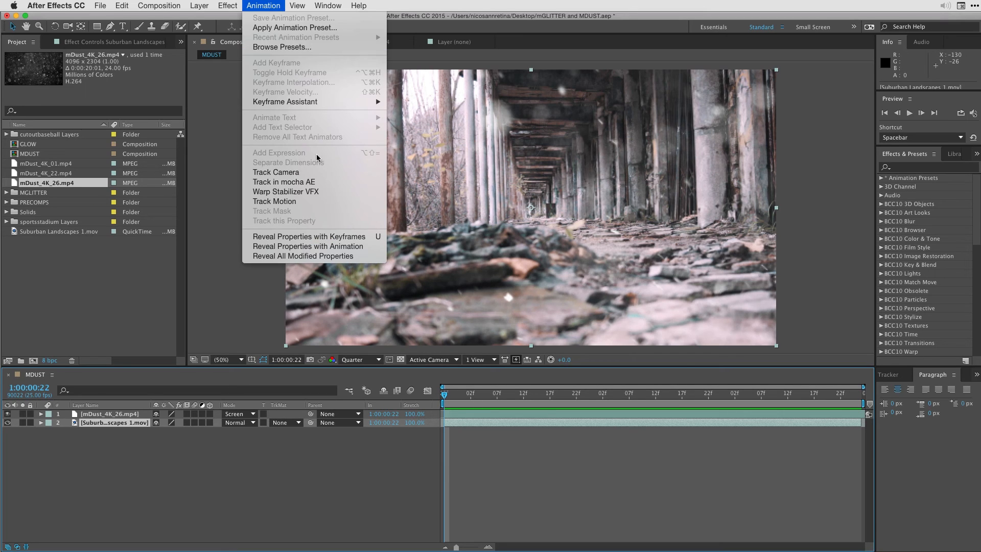
left_click(276, 172)
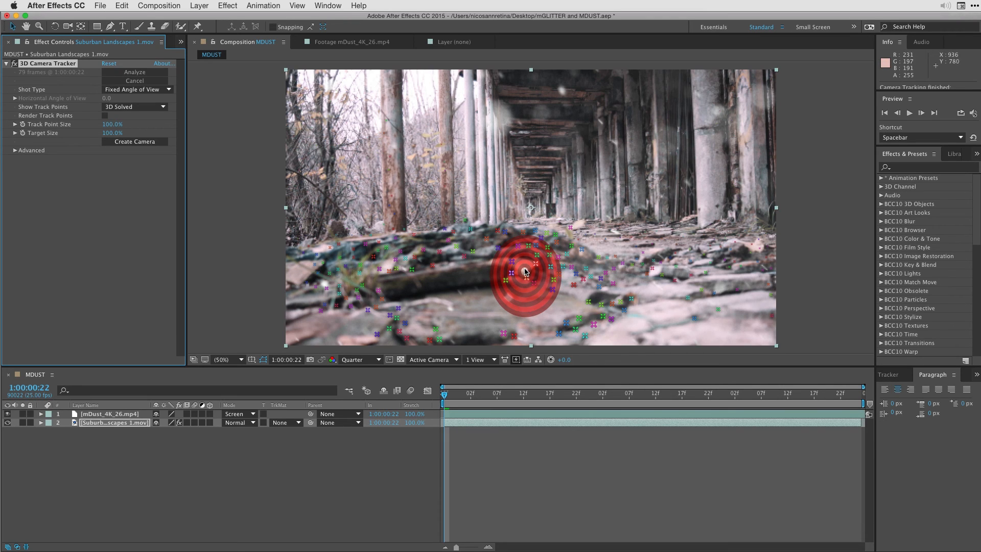
Create a Track Null and 3D Tracker Camera from a rubble-floor track point
right_click(525, 272)
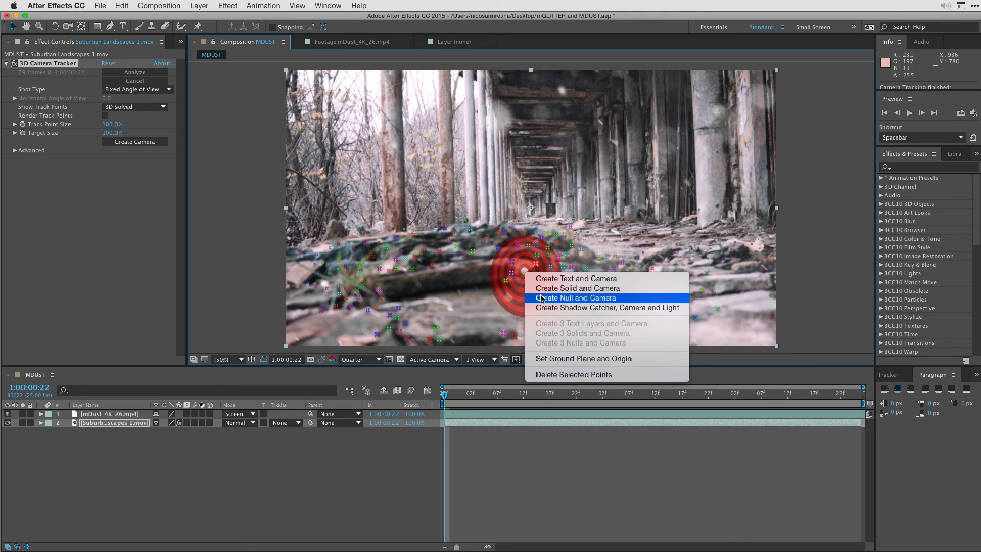
left_click(575, 298)
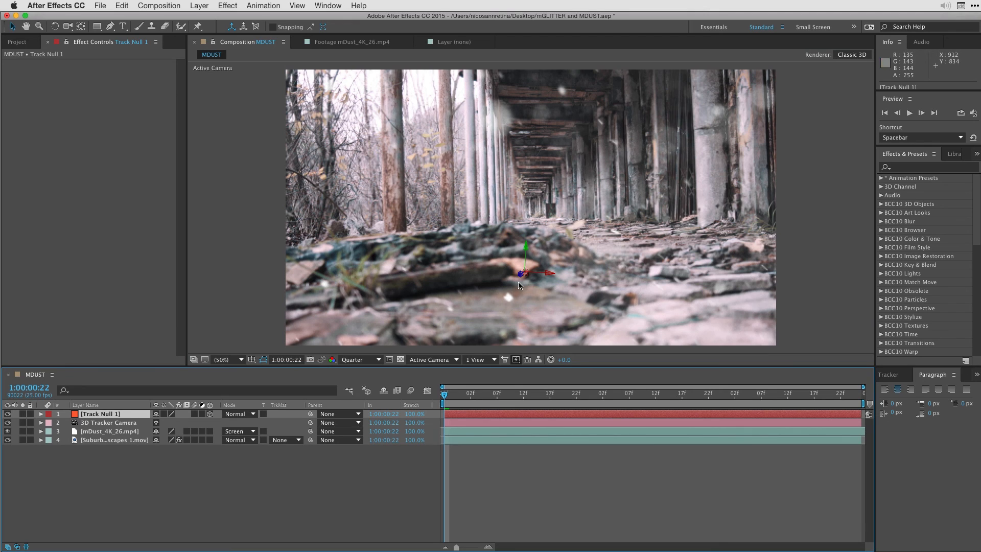
left_click(782, 393)
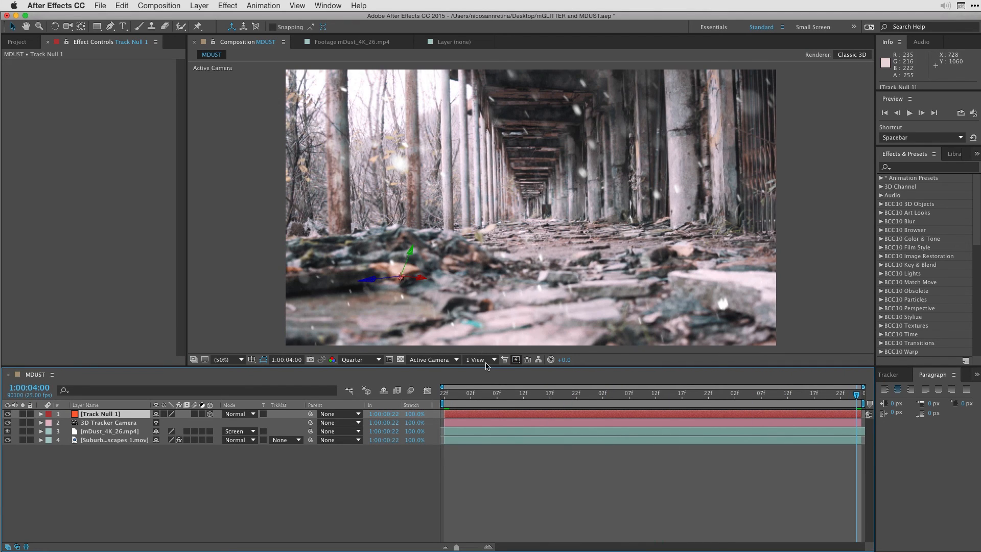
left_click(670, 393)
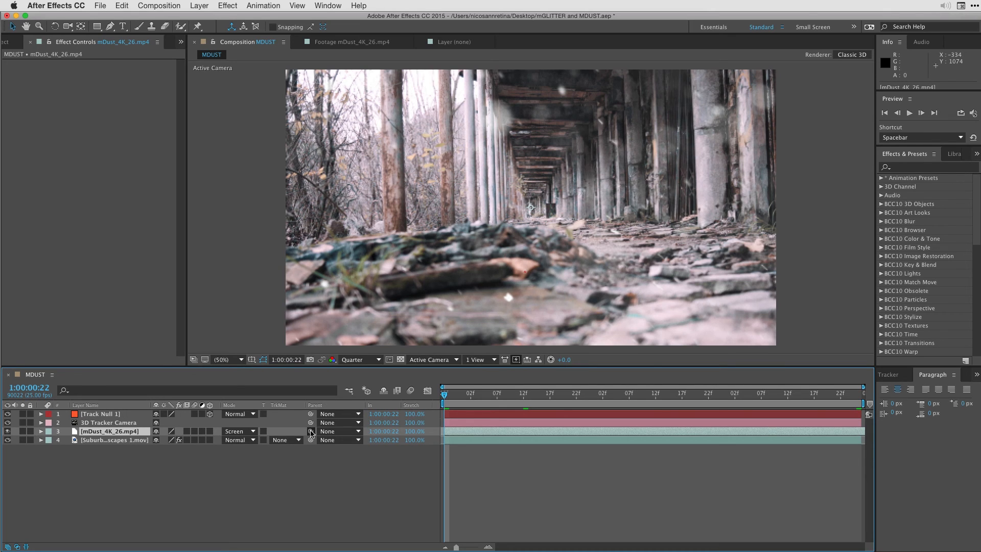
Parent mDust_4K_26 to Track Null 1 and rename the null GROUND
left_click_drag(311, 431, 93, 413)
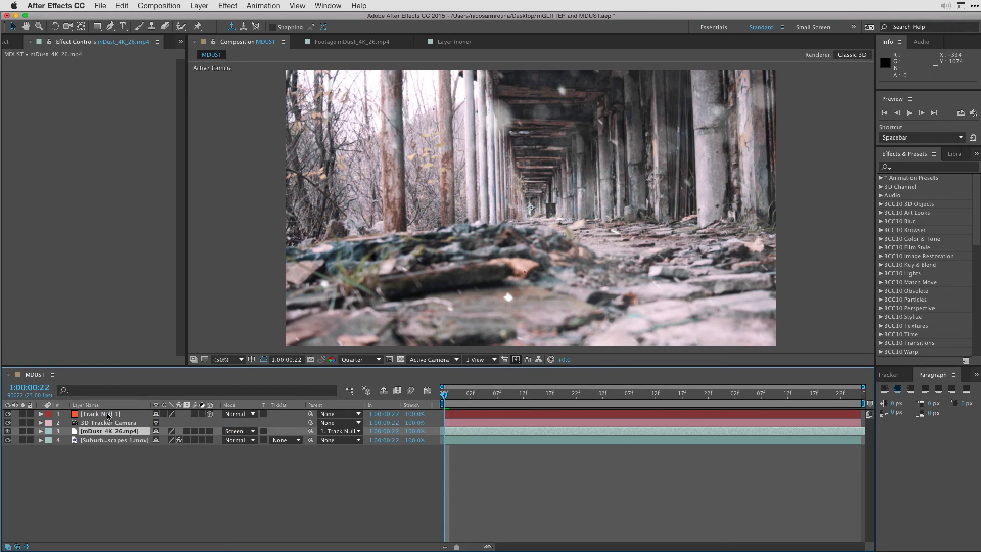
left_click(101, 414)
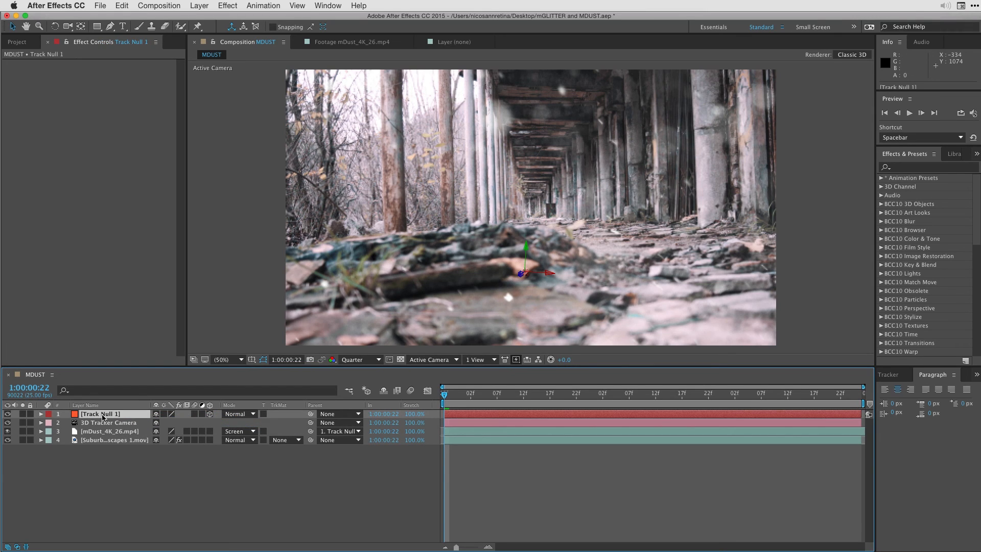
type("GROUND")
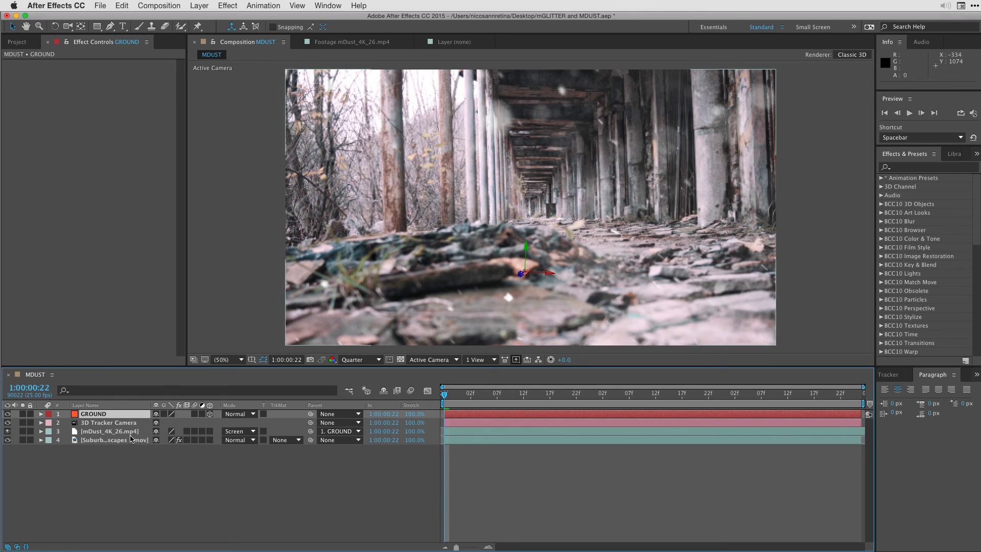
left_click(110, 431)
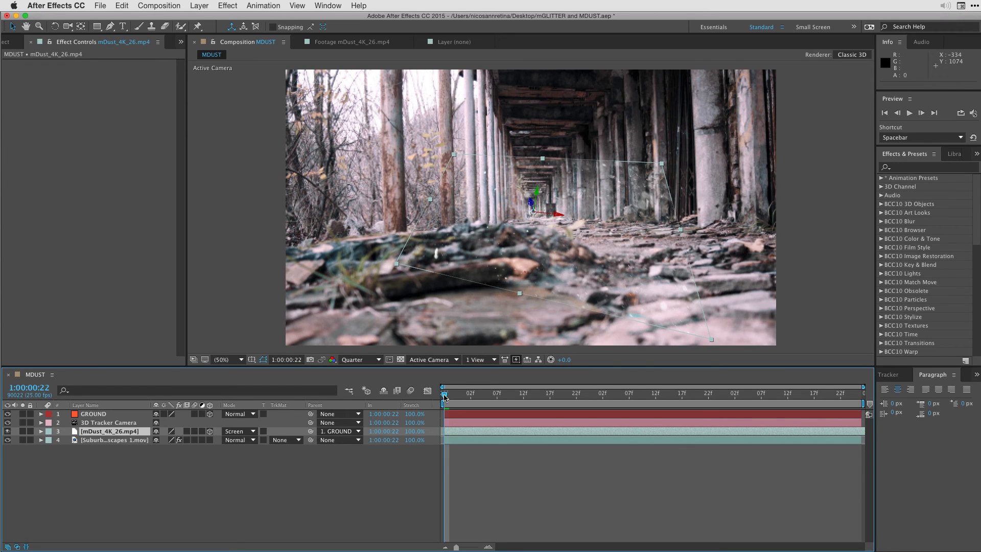
Set the dust layer's Scale to 905% and Orientation to 10, 355, 0
key("Space")
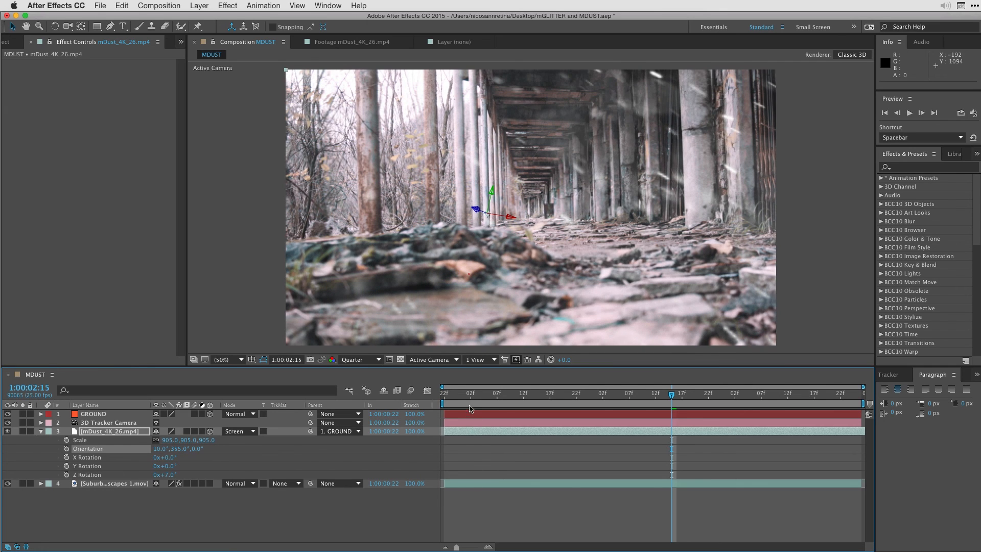
key("Space")
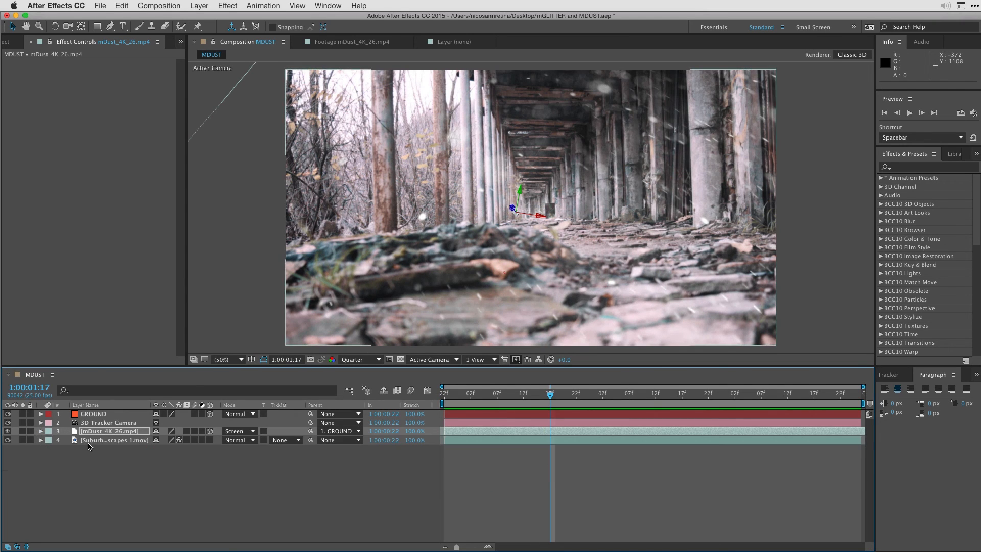
Preview mDust_4K_01, add mDust_4K_22.mp4 to MDUST and set its mode to Screen
left_click(114, 440)
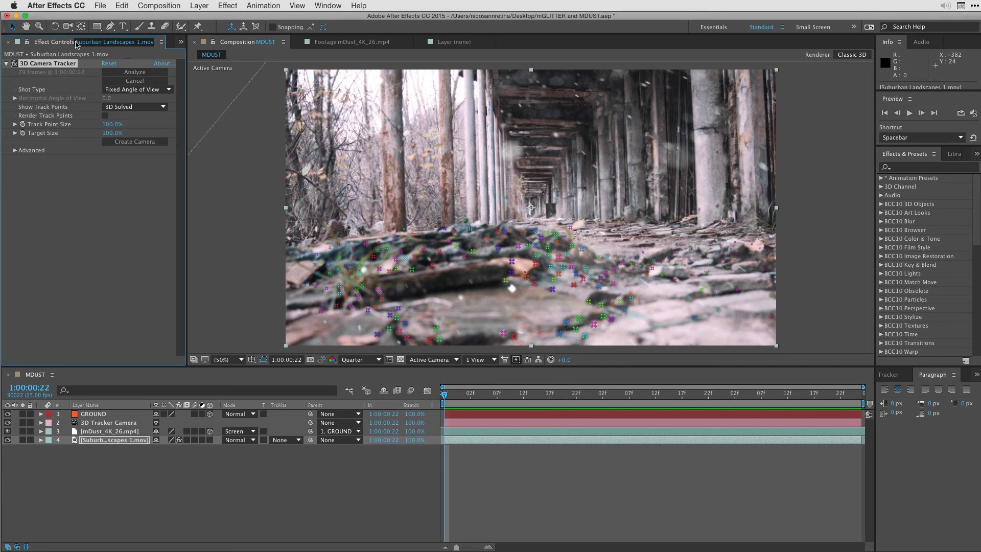
left_click(21, 41)
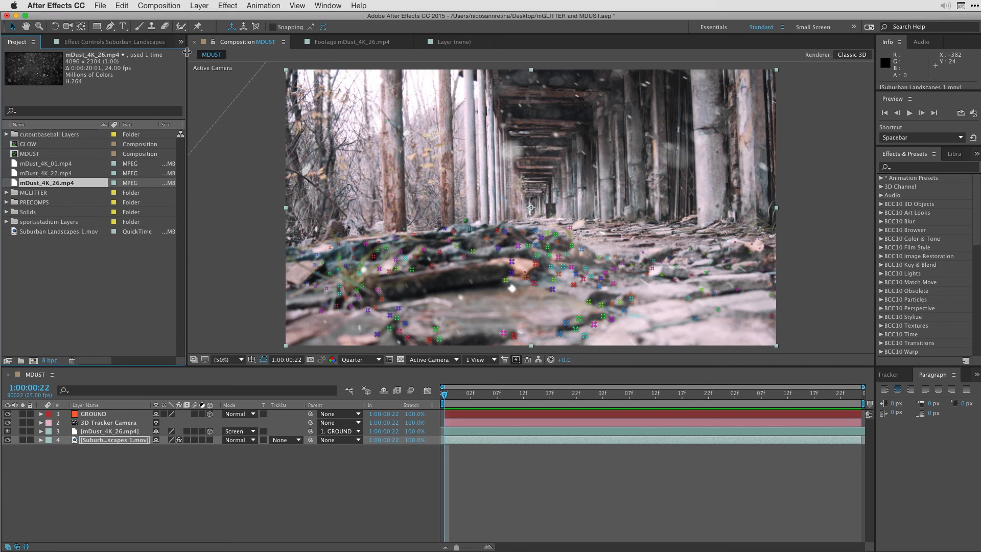
double_click(46, 163)
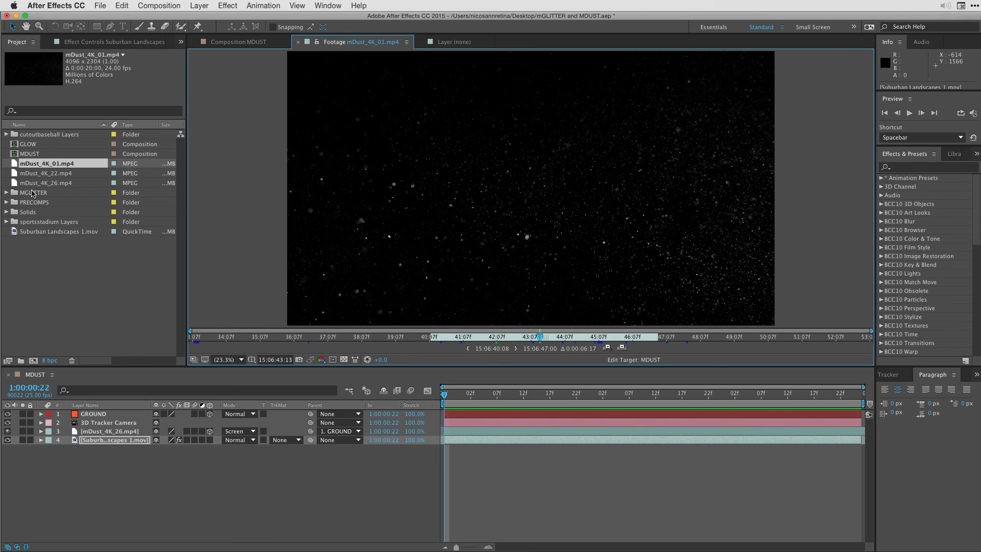
left_click(42, 173)
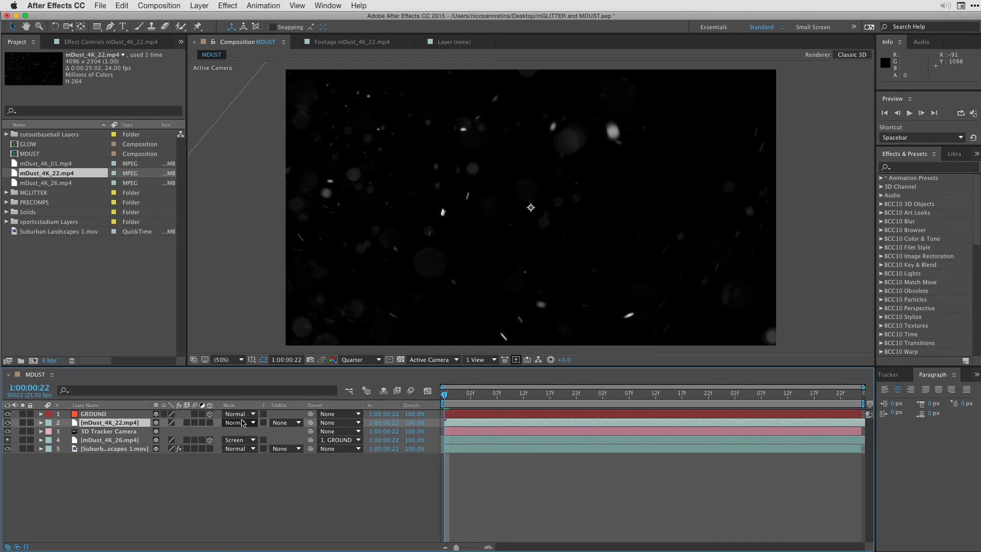
left_click(240, 423)
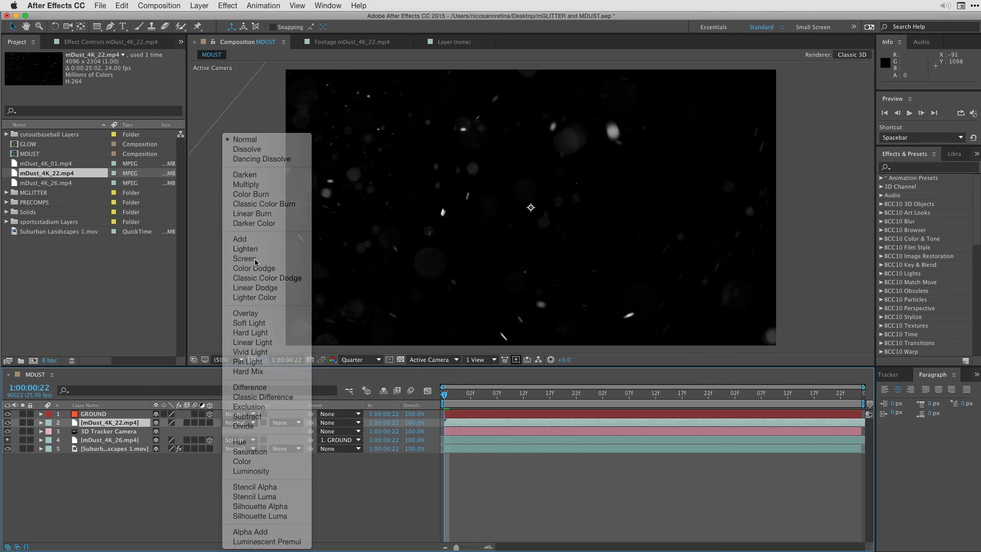
left_click(244, 259)
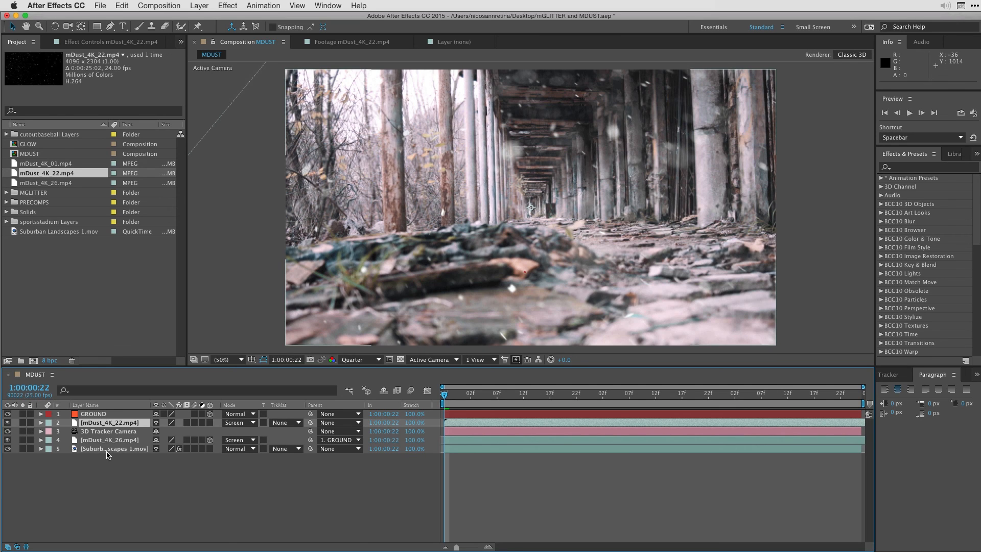
Create a tracked null at a ceiling point, name it CEILING, and parent mDust_4K_22 to it
left_click(114, 449)
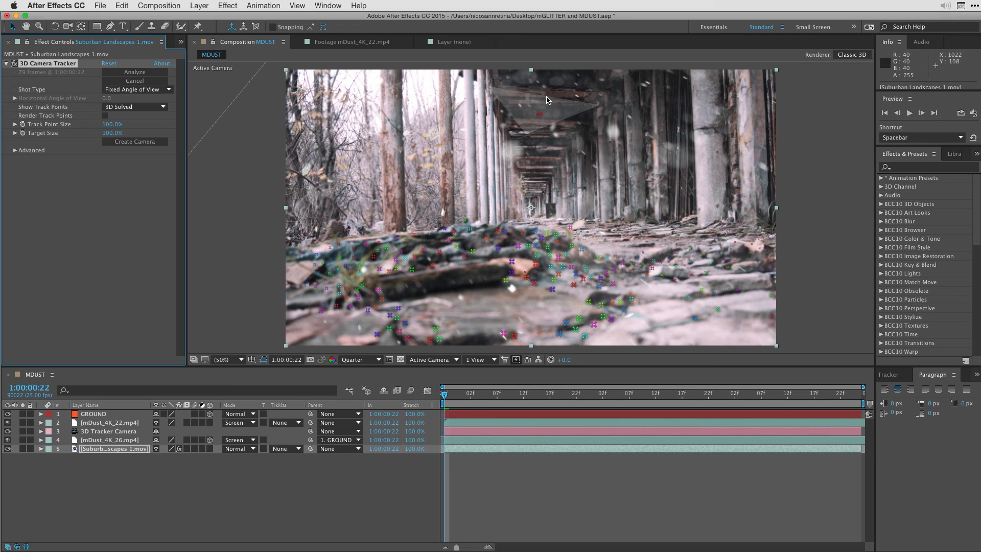
right_click(547, 100)
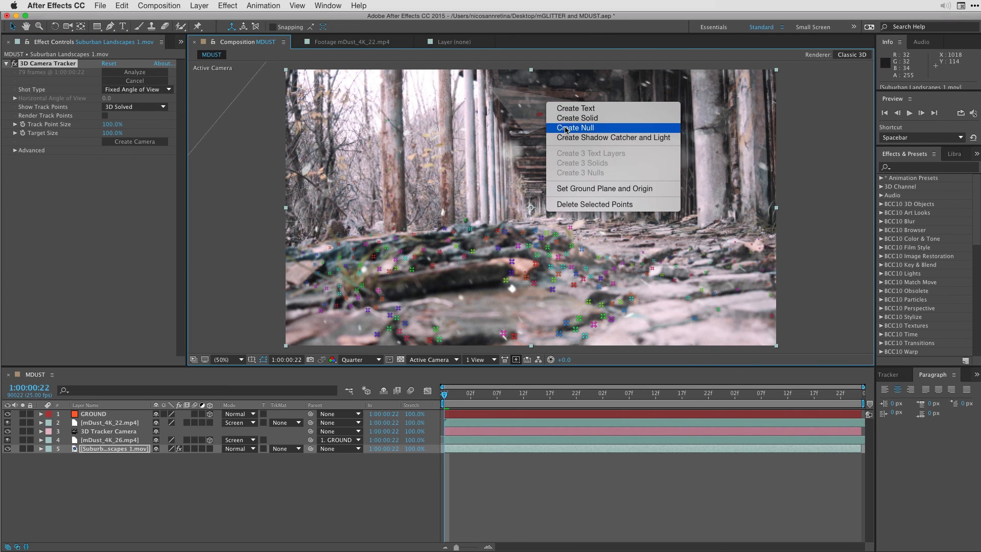
left_click(575, 128)
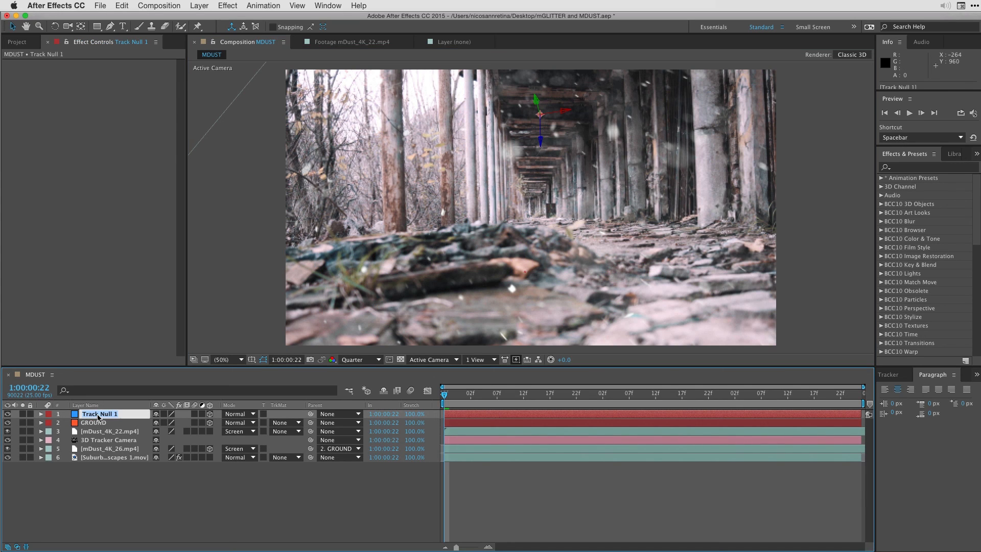
type("CEILING")
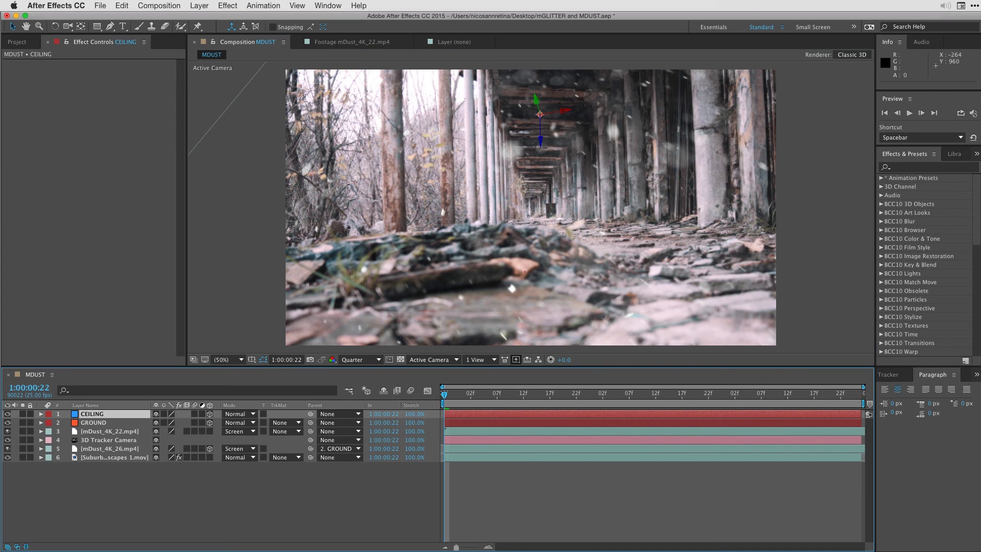
left_click(102, 432)
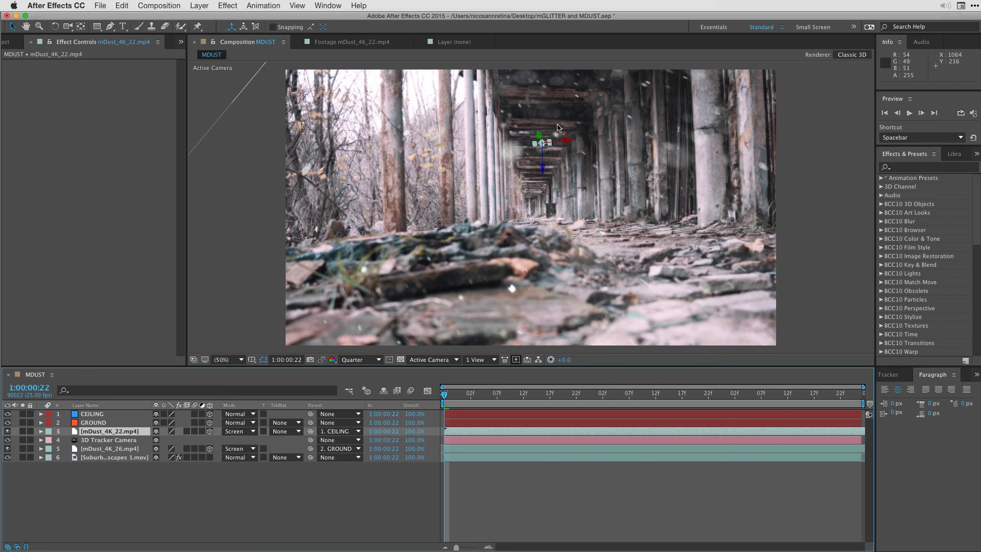
mouse_move(180, 290)
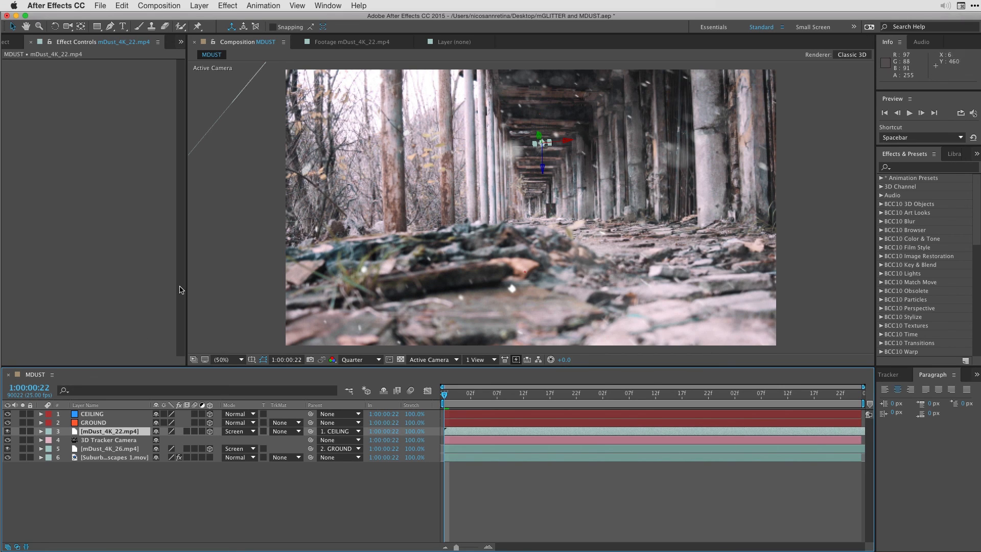
Scale the ceiling dust layer mDust_4K_22 to 1439 and set both dust layers to 63% opacity
left_click(41, 431)
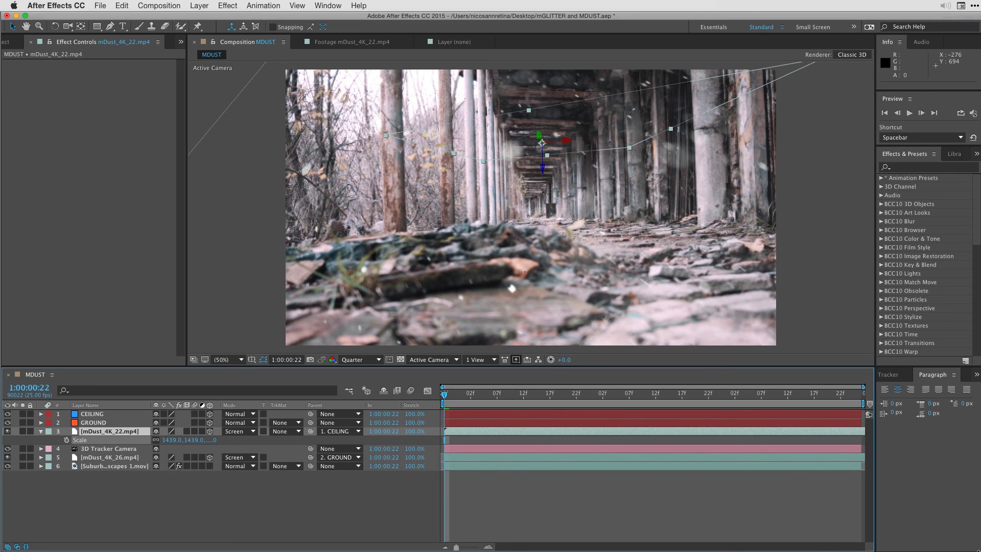
left_click(42, 431)
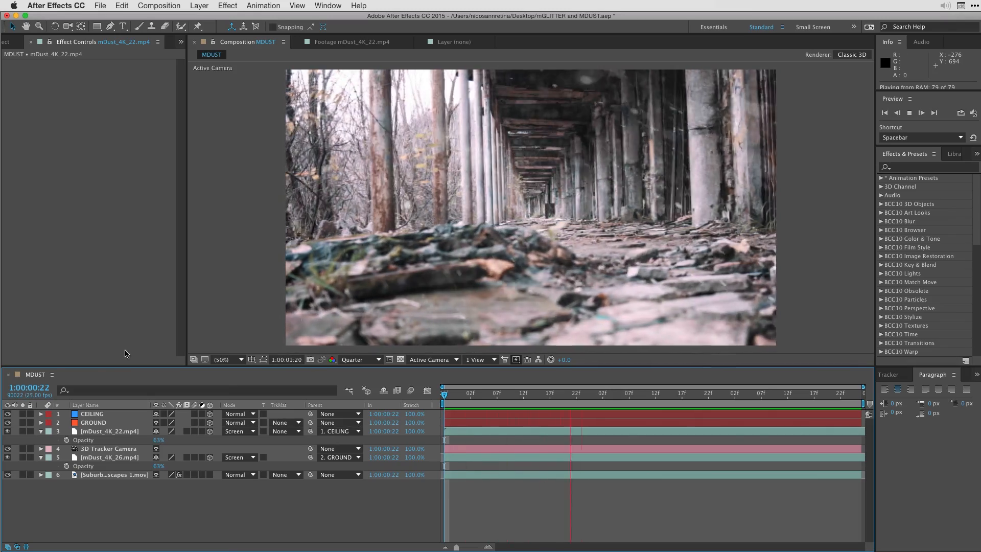
Add an adjustment layer with Lumetri Color: temperature -26, exposure -1.5, highlights 67, shadows 12
left_click(199, 5)
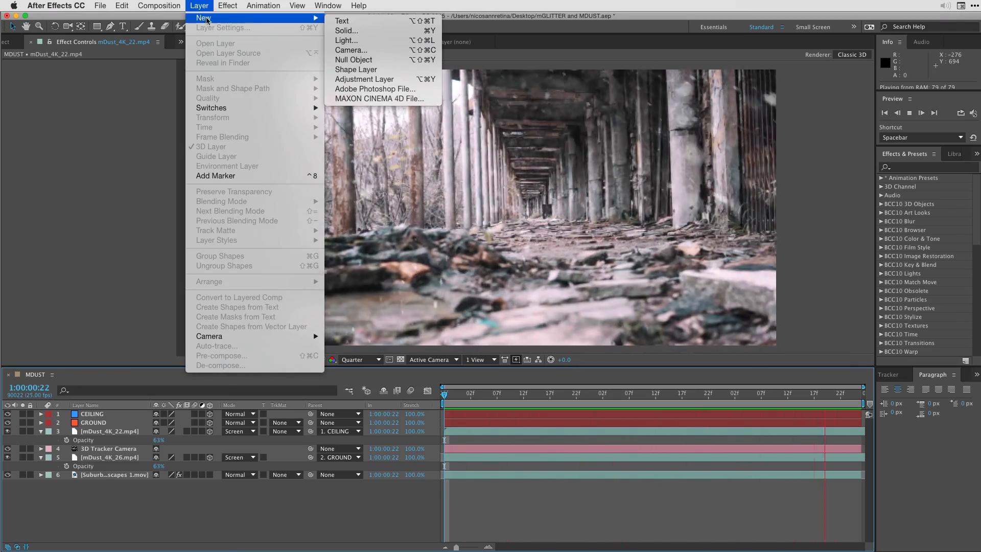
left_click(364, 79)
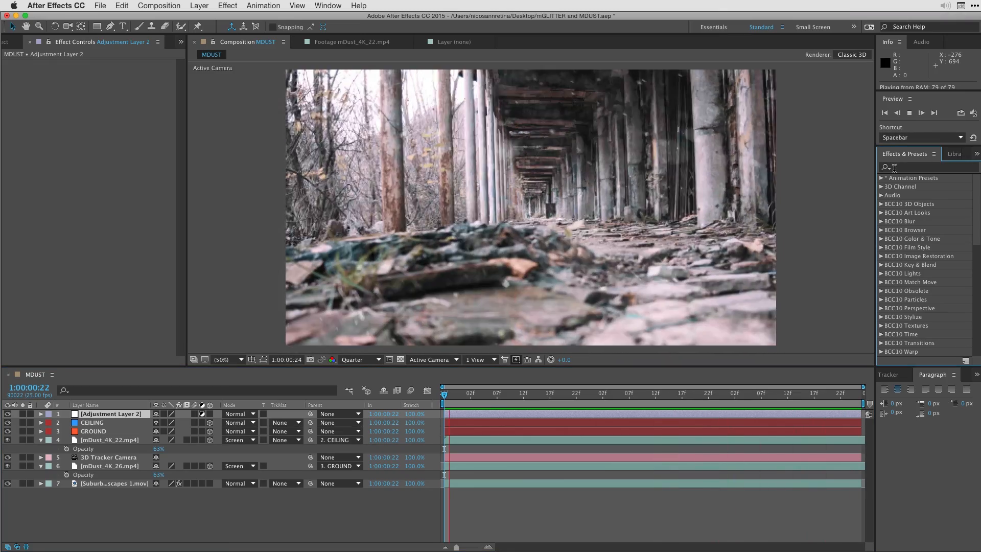
type("lumetri")
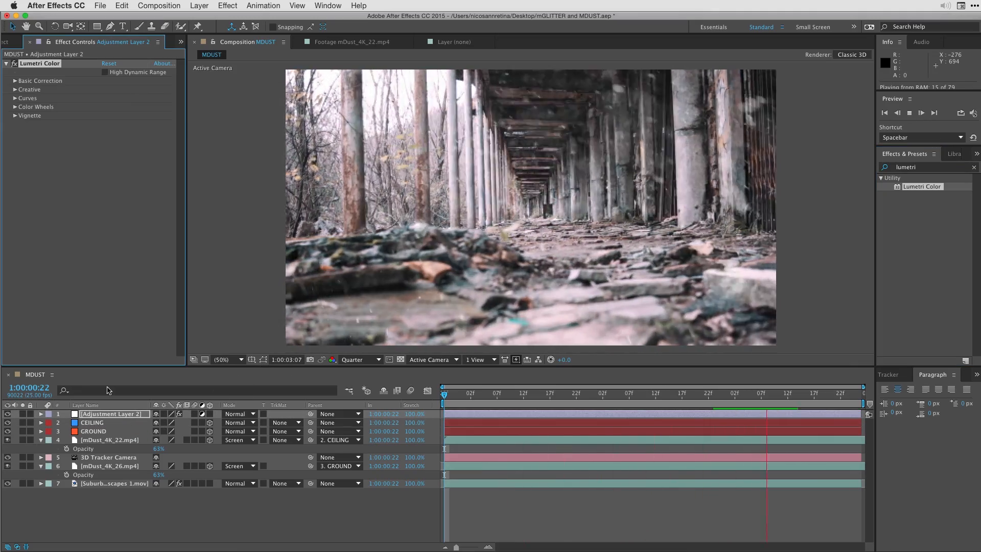
left_click(12, 81)
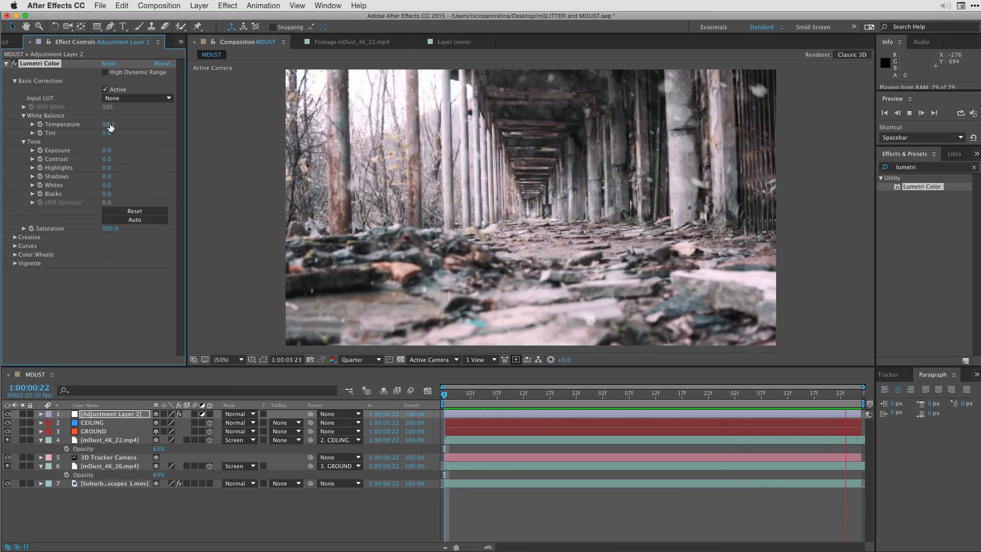
left_click_drag(108, 123, 94, 123)
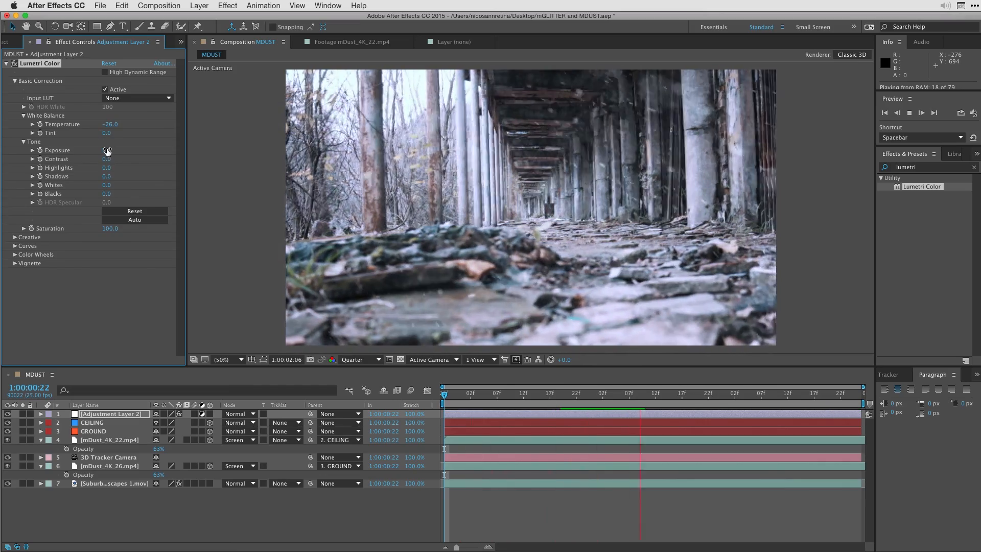
left_click_drag(107, 150, 111, 150)
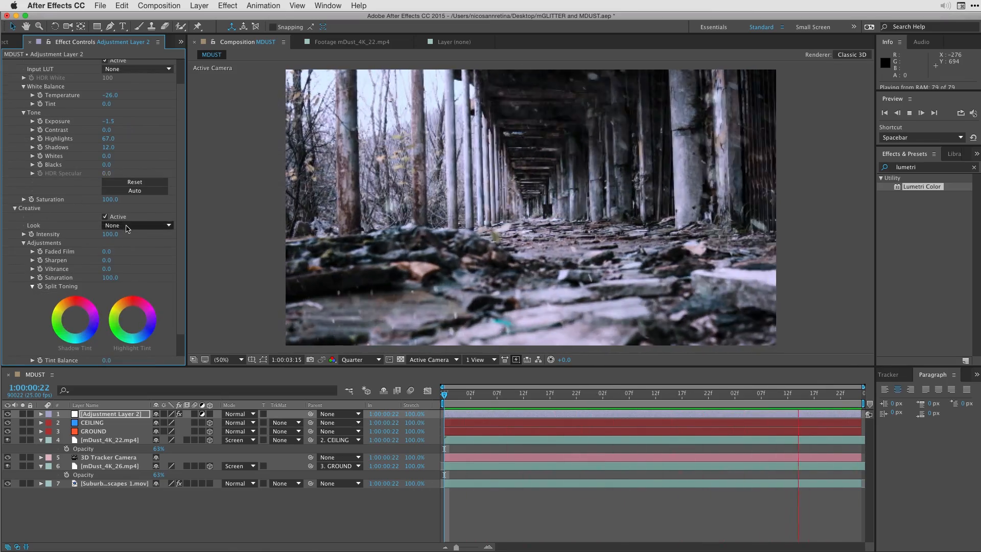
Try a Creative look and add a -2.3 vignette to the Lumetri grade
left_click(135, 225)
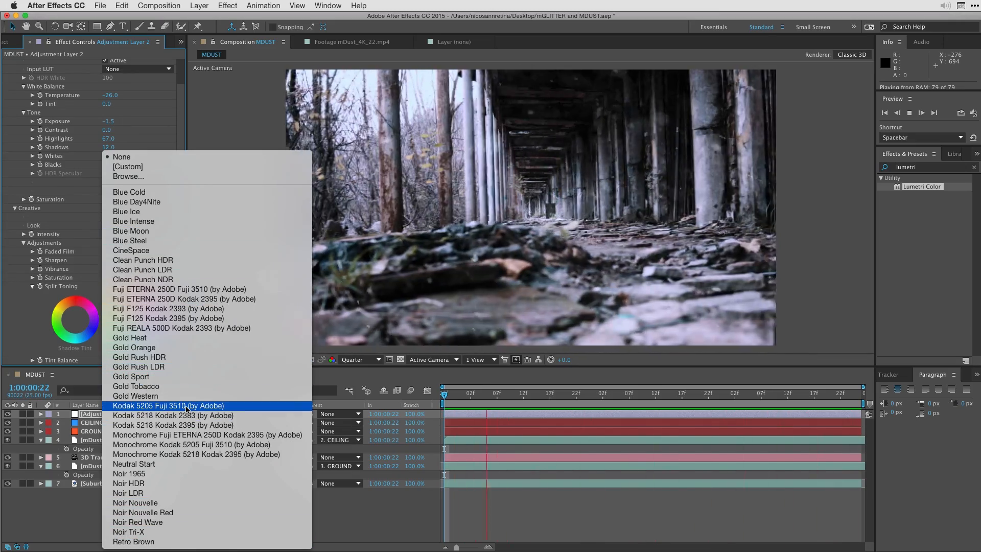
left_click(168, 406)
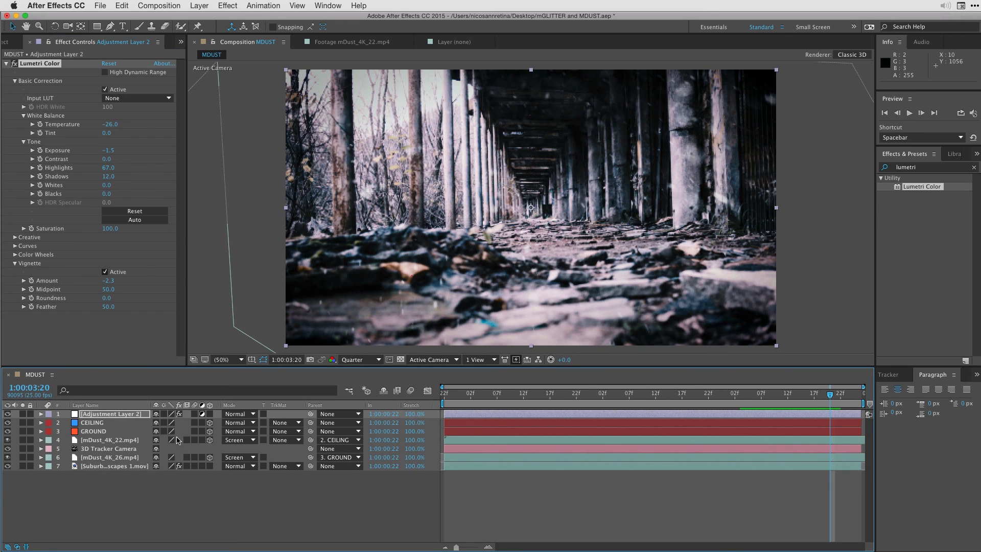
left_click(470, 393)
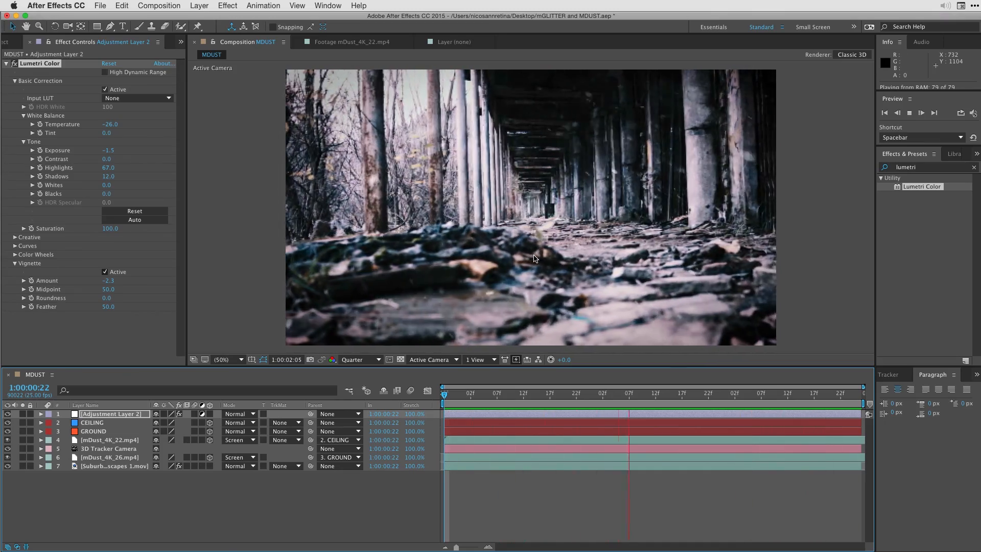
left_click(474, 394)
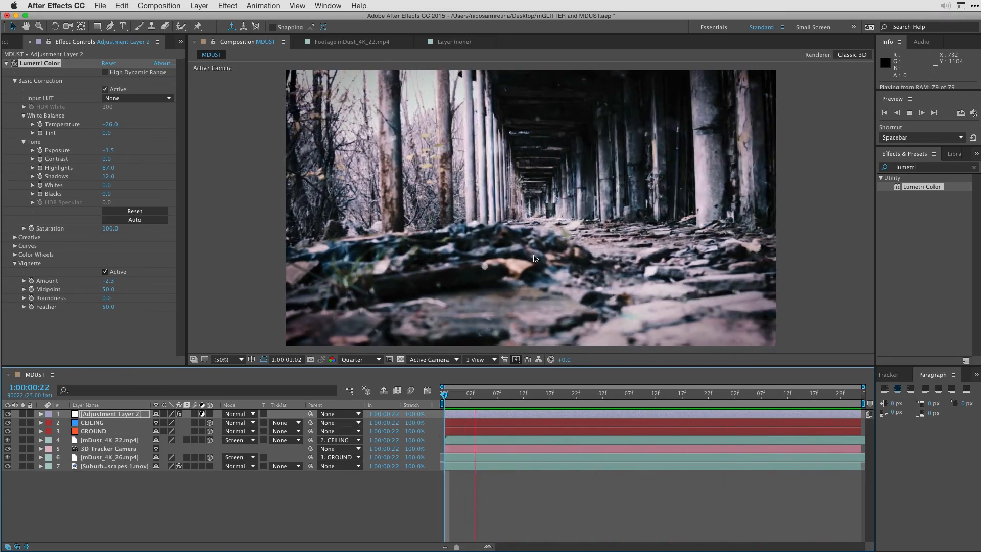